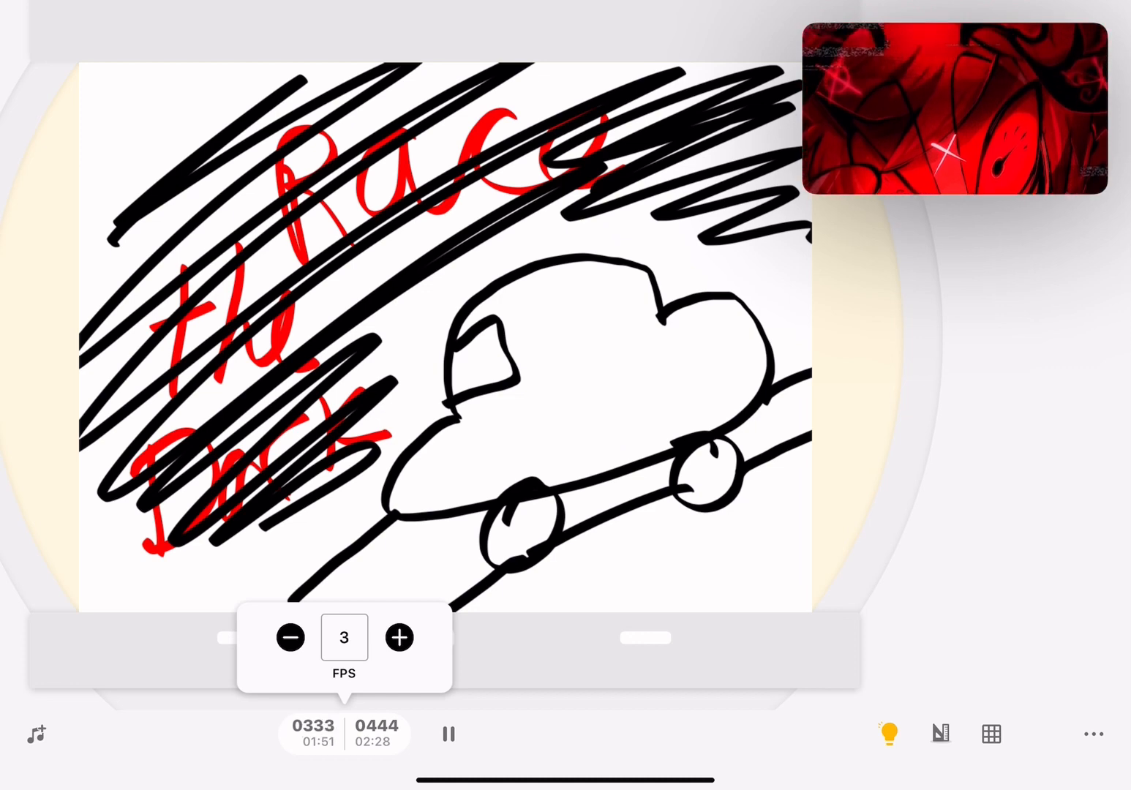
left_click(448, 734)
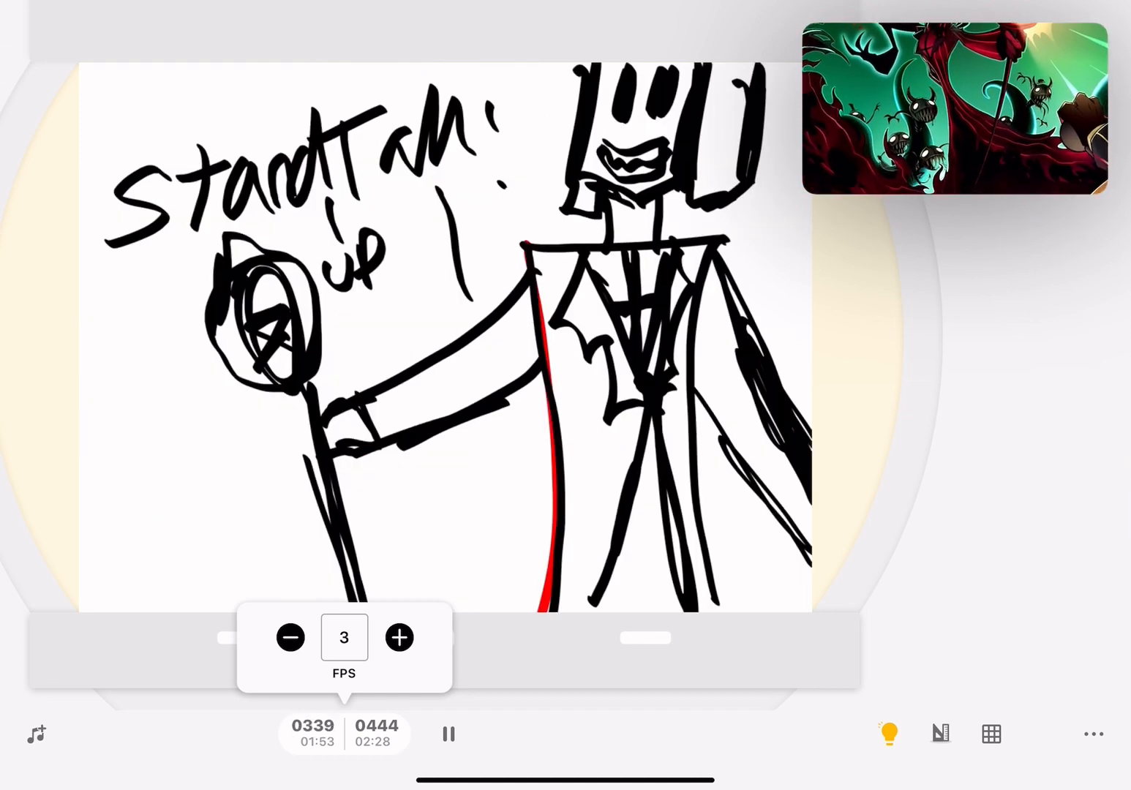